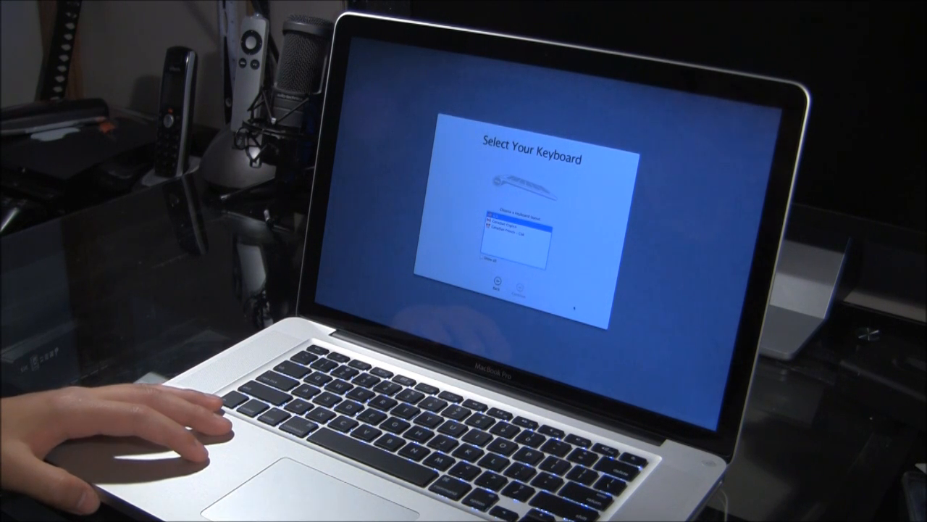
# - Keep the selected keyboard layout and continue to Registration Information
pyautogui.click(509, 291)
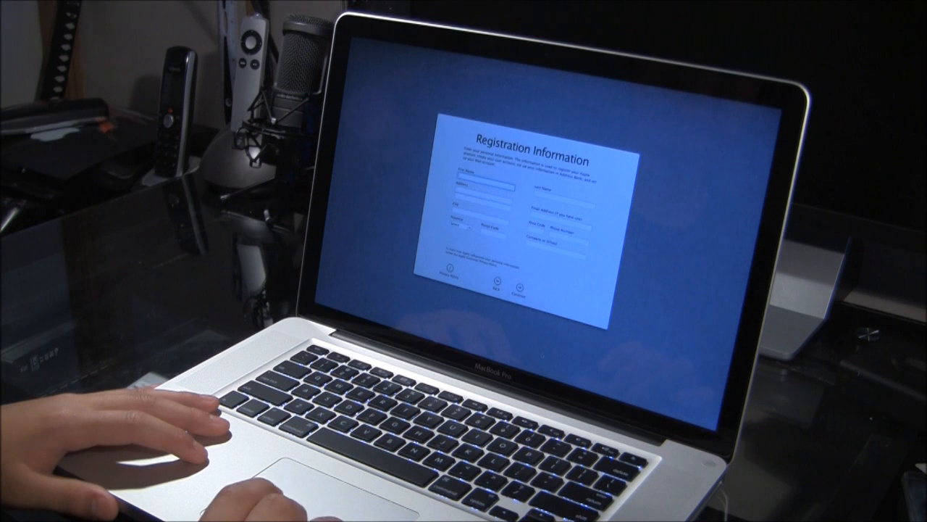
# - Skip past Registration Information to the account picture step
pyautogui.click(519, 294)
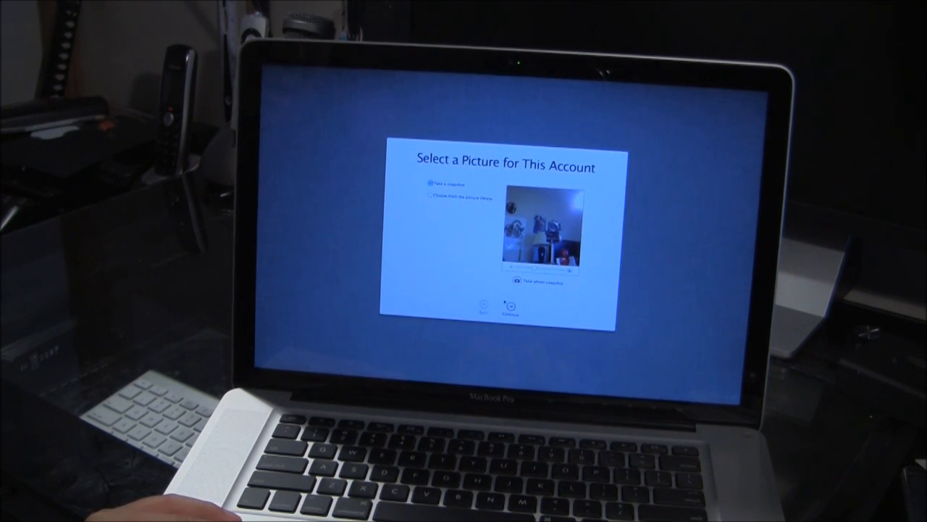
# - Pick an account picture from the built-in picture library and continue
pyautogui.click(511, 306)
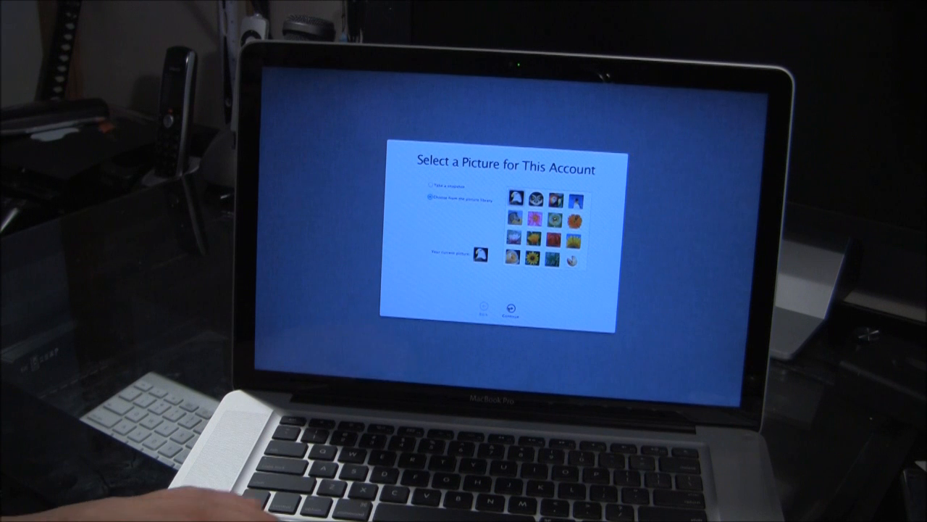
pyautogui.click(511, 309)
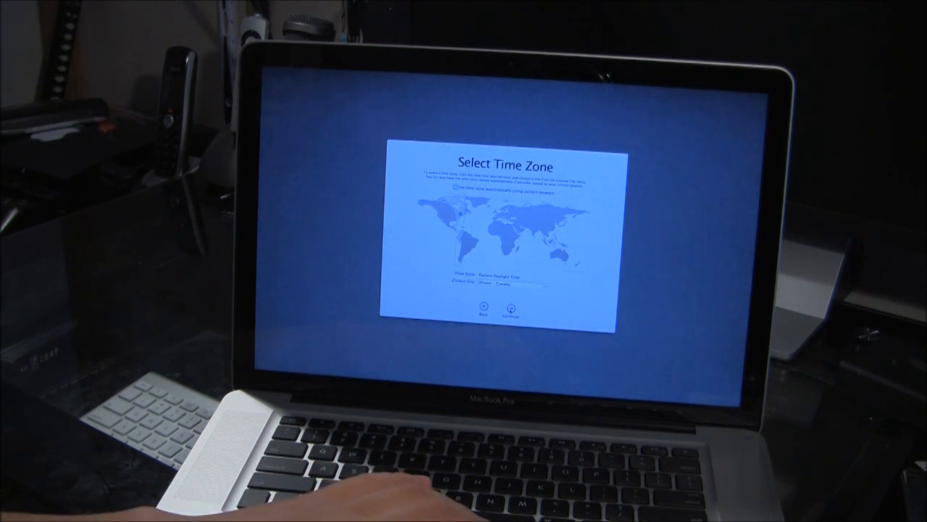
# - Accept the time zone and scroll Finishing Up down to 'Start using Mac OS X Lion'
pyautogui.click(505, 313)
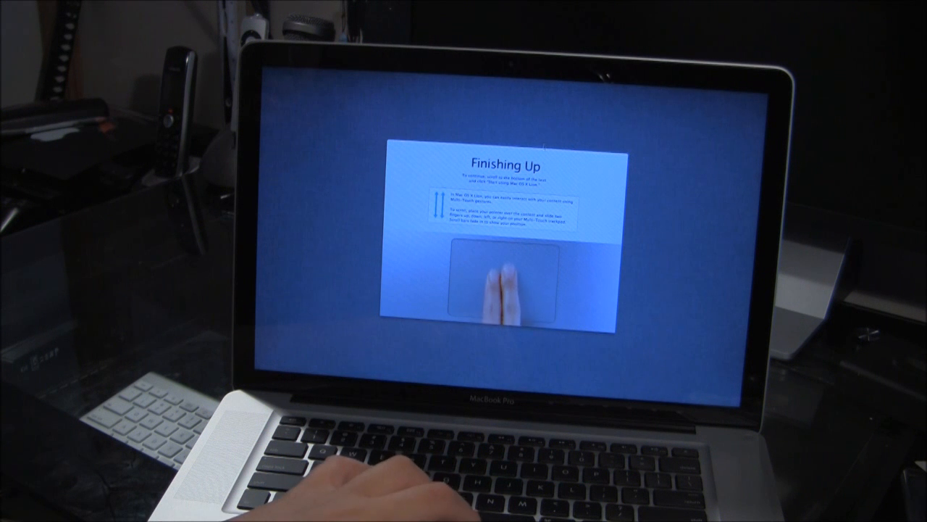
pyautogui.scroll(-3)
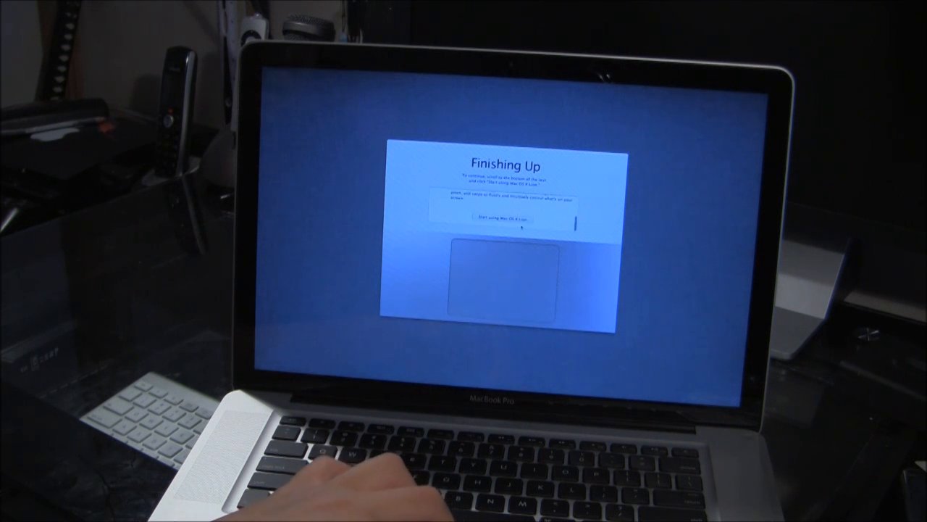